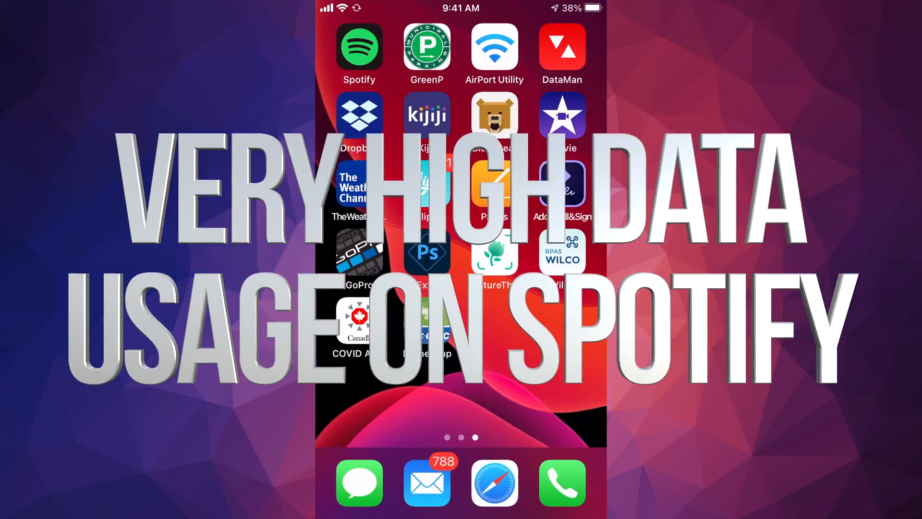
Launch Spotify, open Settings from the gear icon, and scroll down the options list.
click(359, 46)
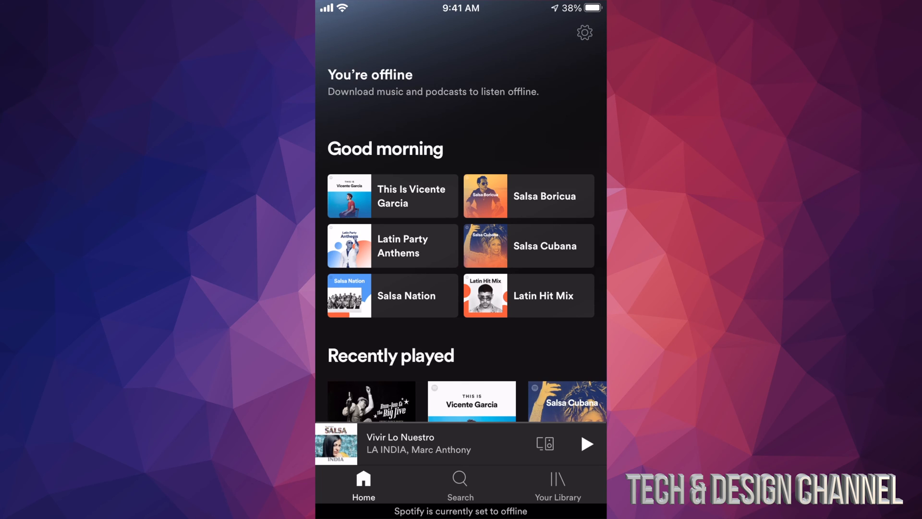
click(584, 32)
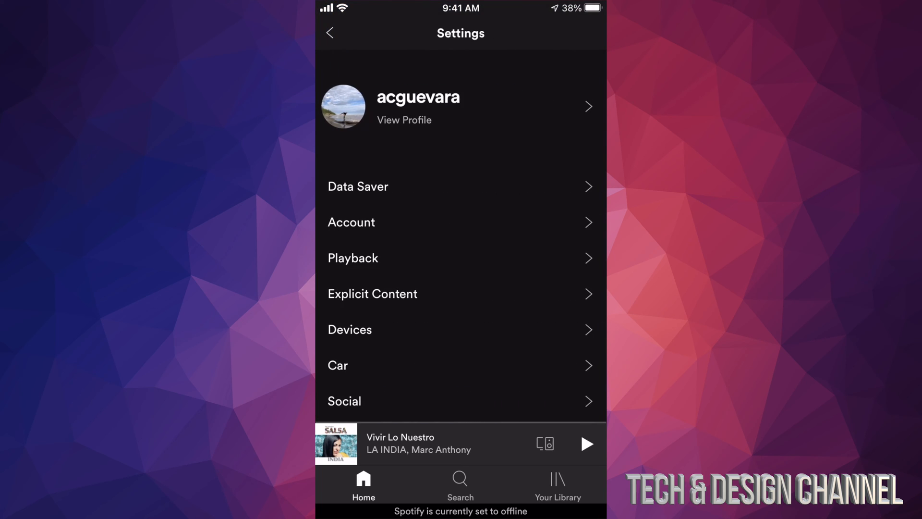
scroll(down, 3)
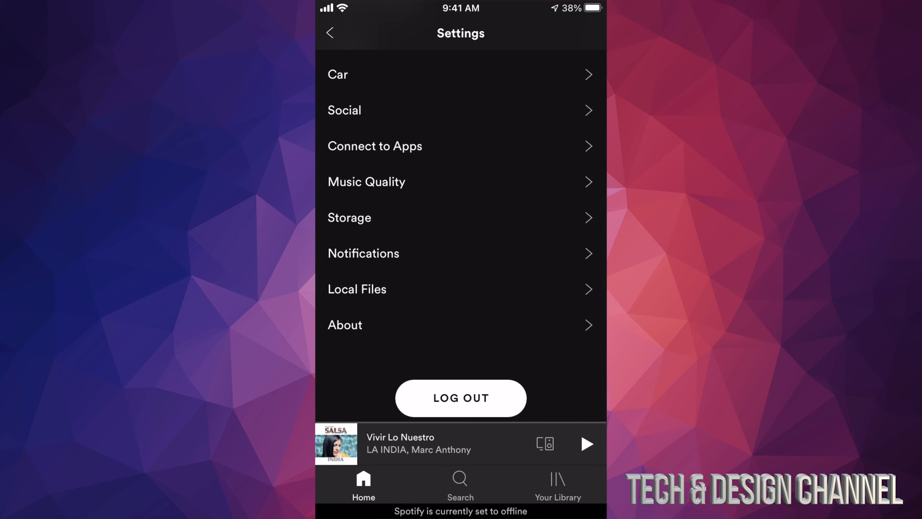
Set Streaming quality to Low under Music Quality, then scroll toward Data Saver.
click(365, 181)
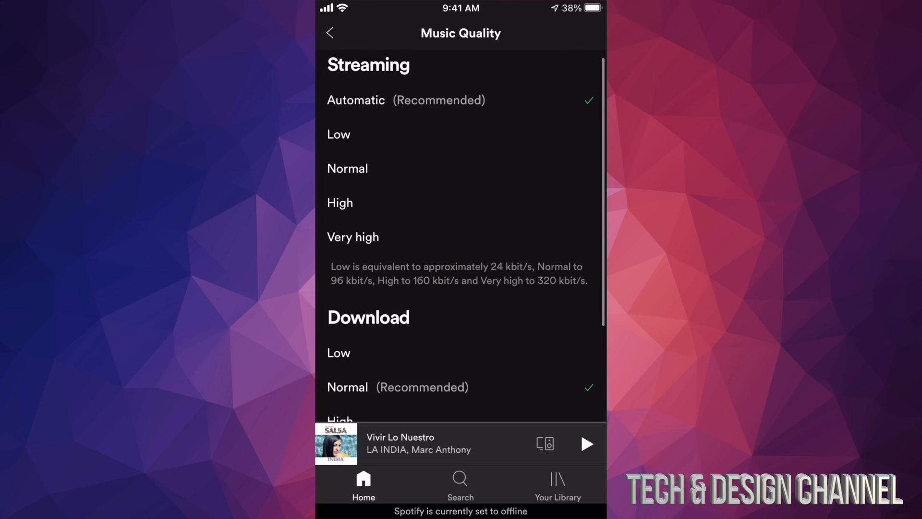
scroll(down, 3)
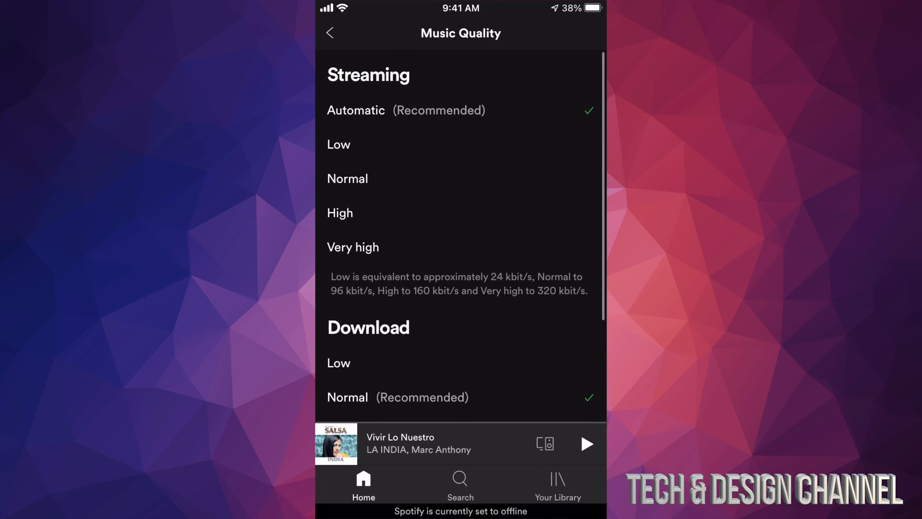
click(338, 144)
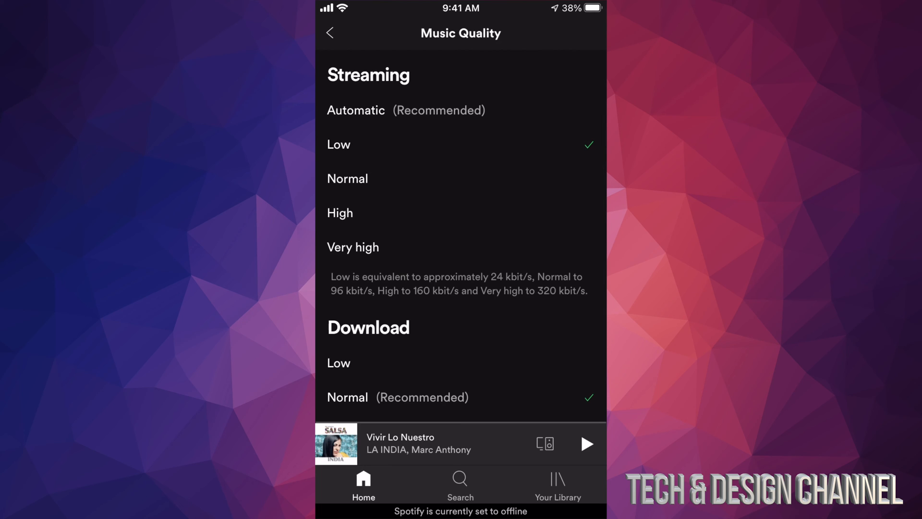
scroll(down, 3)
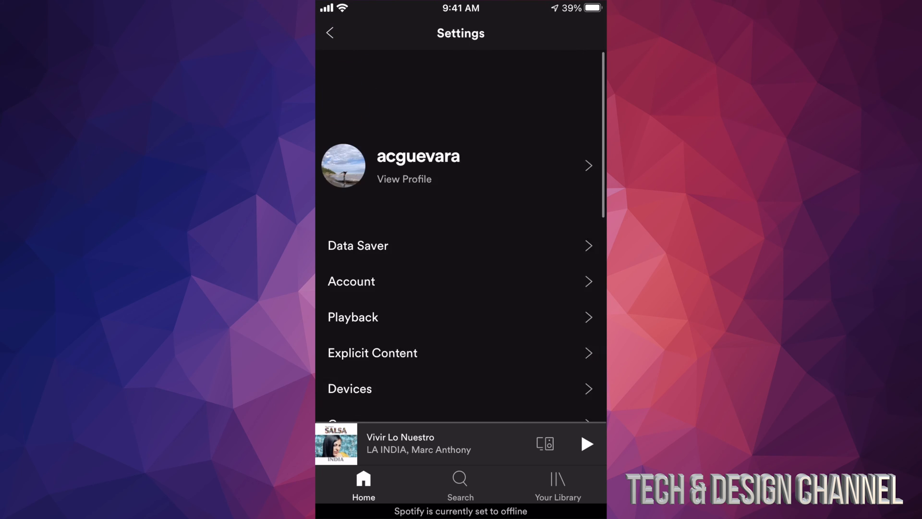
scroll(down, 3)
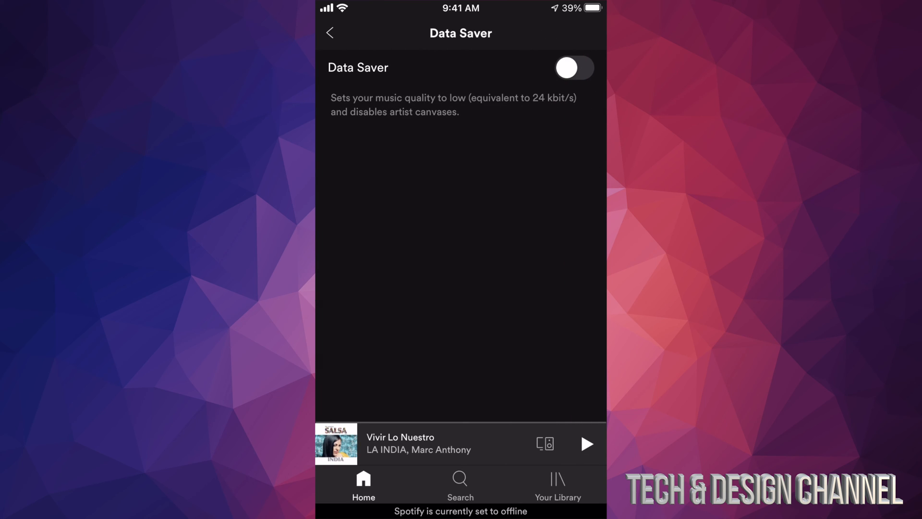
Turn the Data Saver toggle on and go back to the Home feed.
click(573, 67)
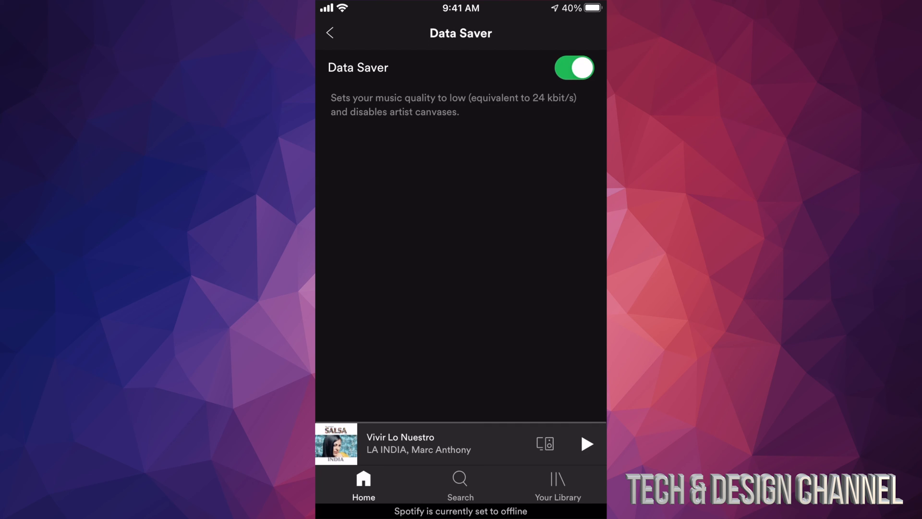
click(329, 32)
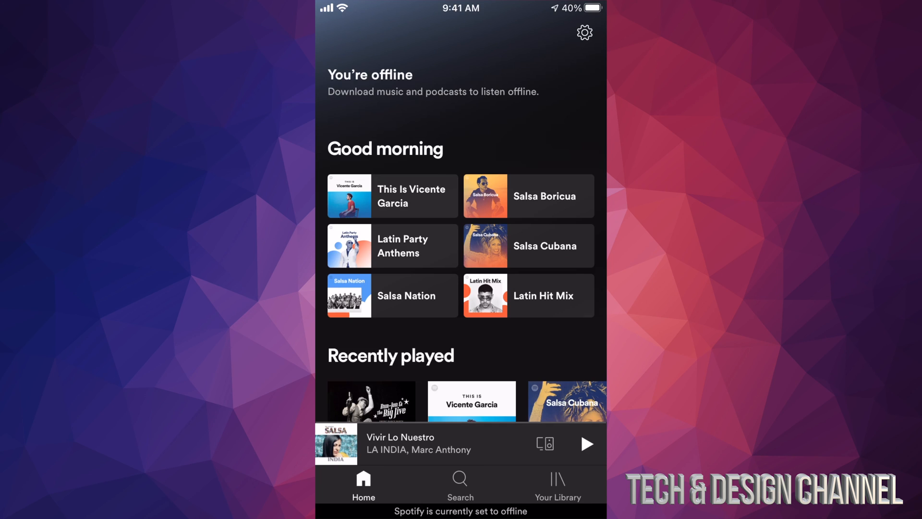
scroll(down, 3)
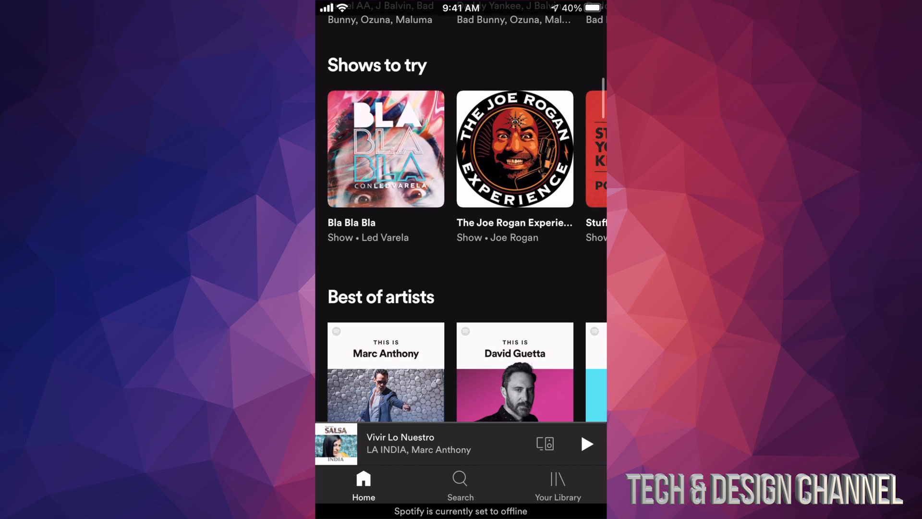
scroll(down, 3)
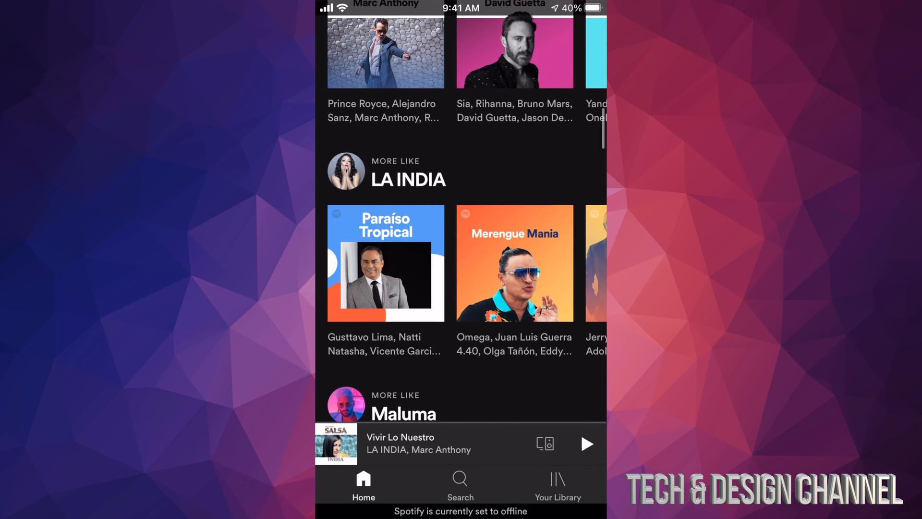